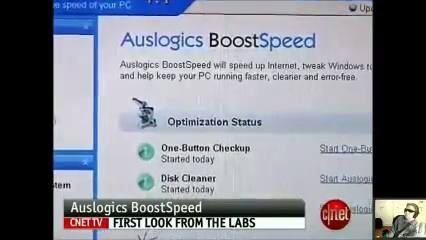
# Step: Scroll the BoostSpeed home screen through the One Button Checkup sections to Disk Cleaner
pyautogui.scroll(-3)
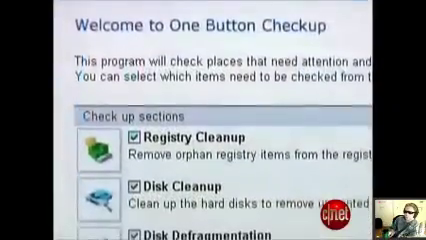
pyautogui.scroll(-3)
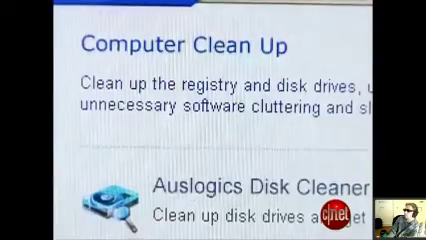
# Step: Scroll through Computer Clean Up past Registry Cleaner, Uninstall Manager and Startup tools
pyautogui.scroll(-3)
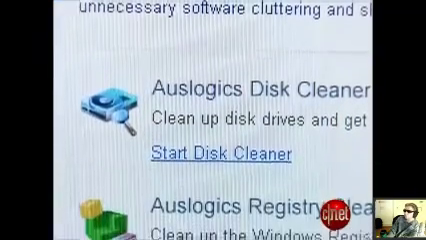
pyautogui.scroll(-3)
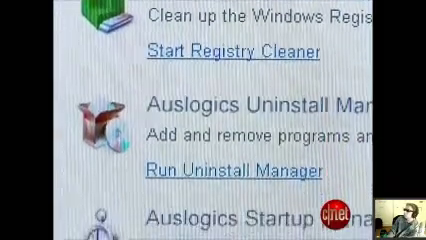
pyautogui.scroll(-3)
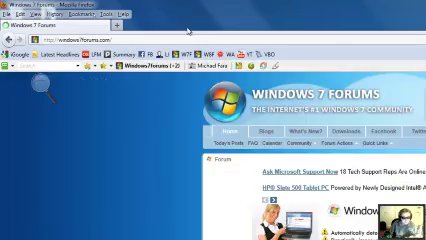
# Step: Scroll down the Windows 7 Forums home page in Firefox
pyautogui.scroll(-3)
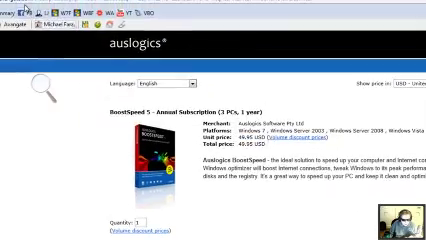
# Step: Scroll the BoostSpeed 5 store page down to the product description and purchase options
pyautogui.scroll(-3)
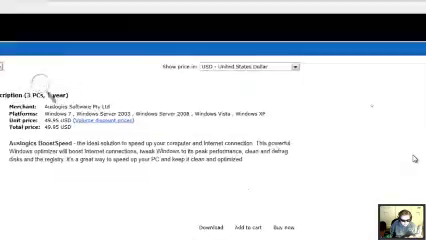
# Step: Review the BoostSpeed 5 order, WINDOWS7FORUMS discount and billing fields on the checkout page
pyautogui.scroll(-3)
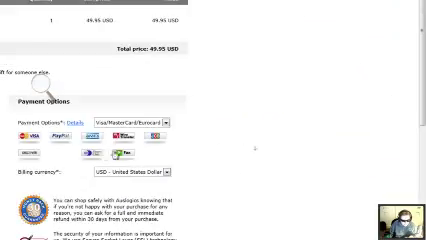
pyautogui.scroll(3)
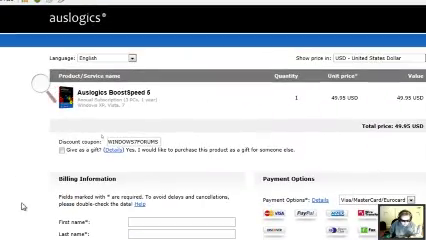
pyautogui.scroll(-3)
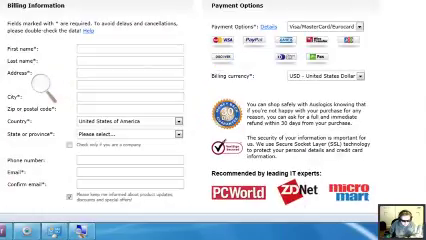
pyautogui.scroll(-3)
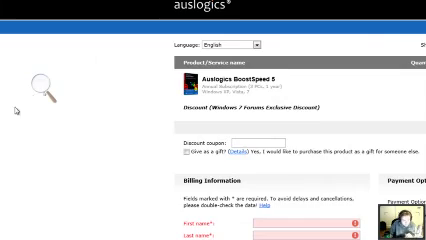
pyautogui.scroll(-3)
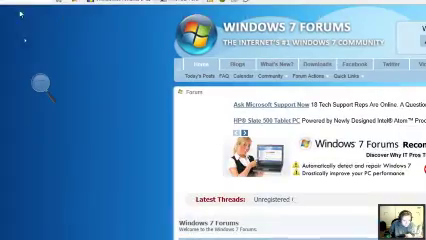
# Step: Scroll down the Windows 7 Forums home page to the latest threads
pyautogui.scroll(-3)
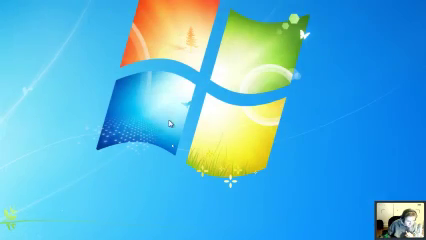
# Step: Relaunch Auslogics BoostSpeed from the Start menu's installed programs list
pyautogui.click(8, 232)
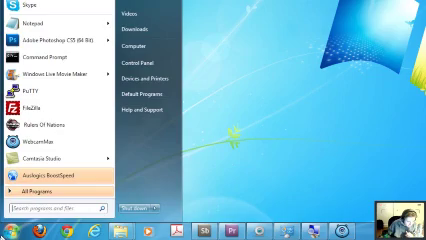
pyautogui.click(9, 226)
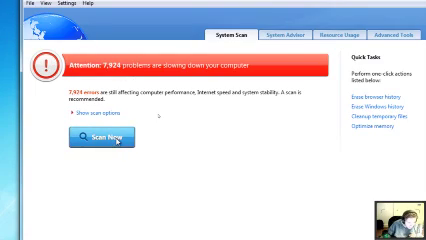
pyautogui.click(104, 143)
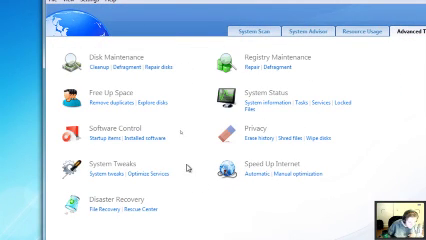
pyautogui.moveTo(302, 173)
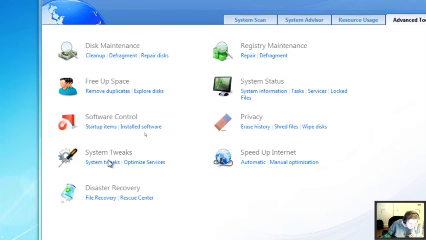
pyautogui.click(65, 150)
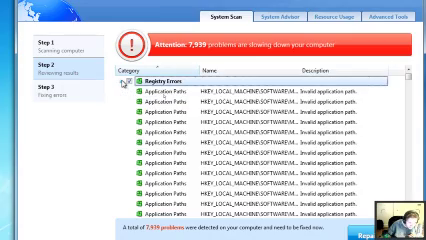
# Step: Scroll the 7,939-problem scan results, then return to the Advanced Tools overview
pyautogui.scroll(-3)
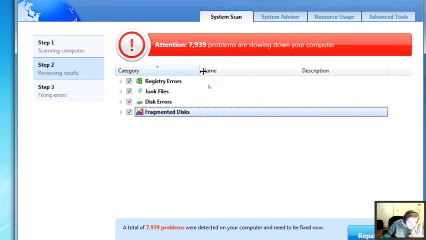
pyautogui.click(302, 17)
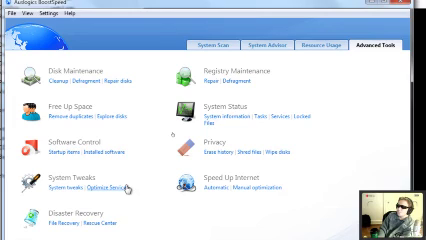
# Step: Launch Optimize Services from System Tweaks on the Advanced Tools tab
pyautogui.click(109, 189)
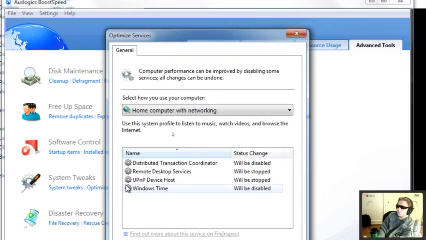